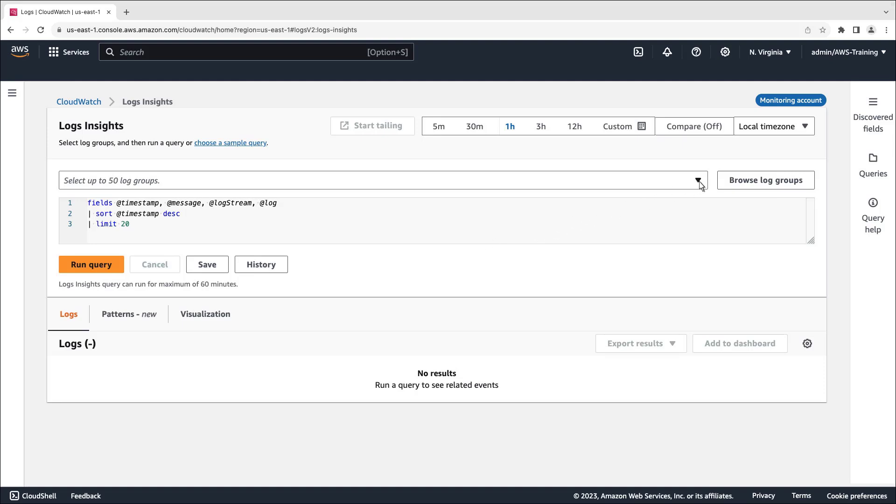
# Step: Run a Logs Insights query on the /aws/lambda/logSpammer log group, found by searching 'spam'
pyautogui.click(698, 181)
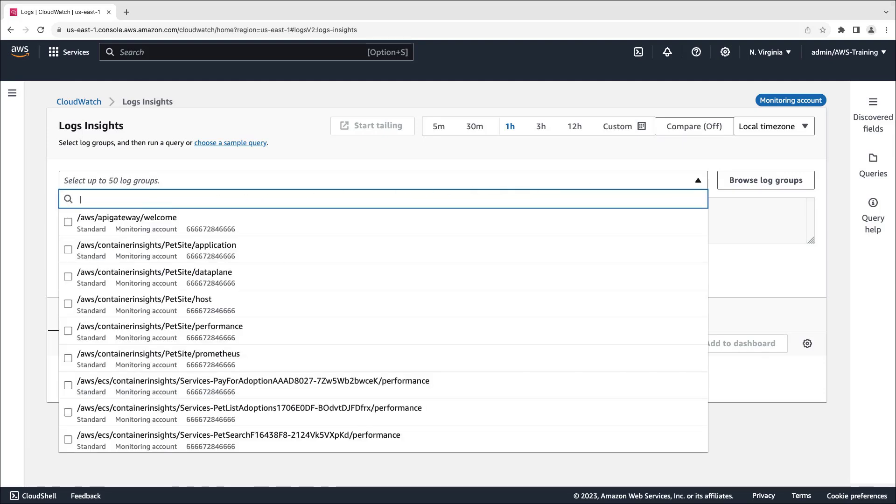
pyautogui.write('spam')
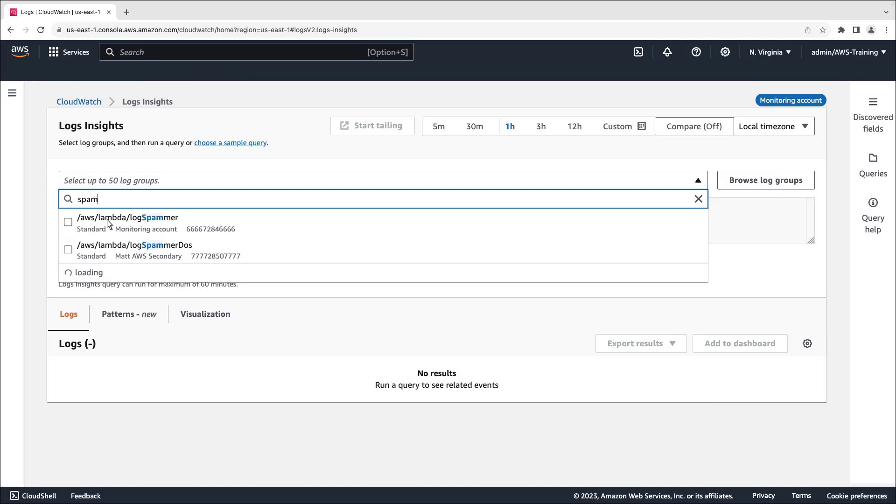
pyautogui.click(129, 223)
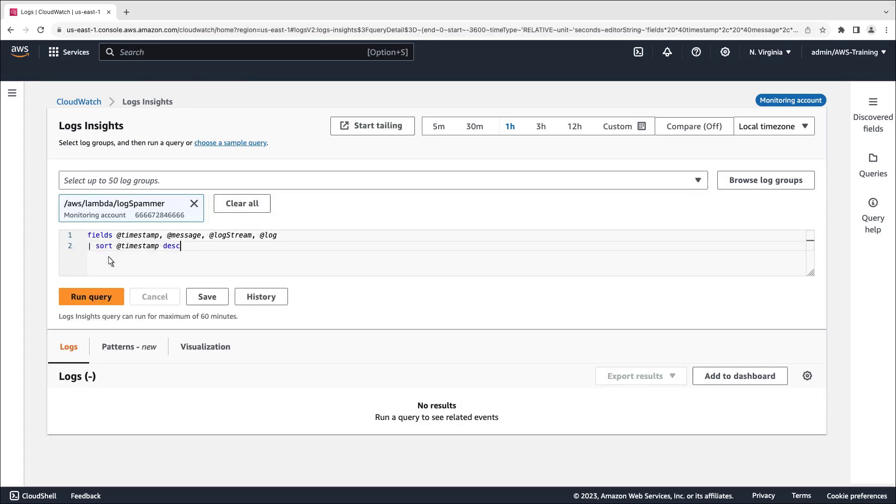
pyautogui.click(91, 296)
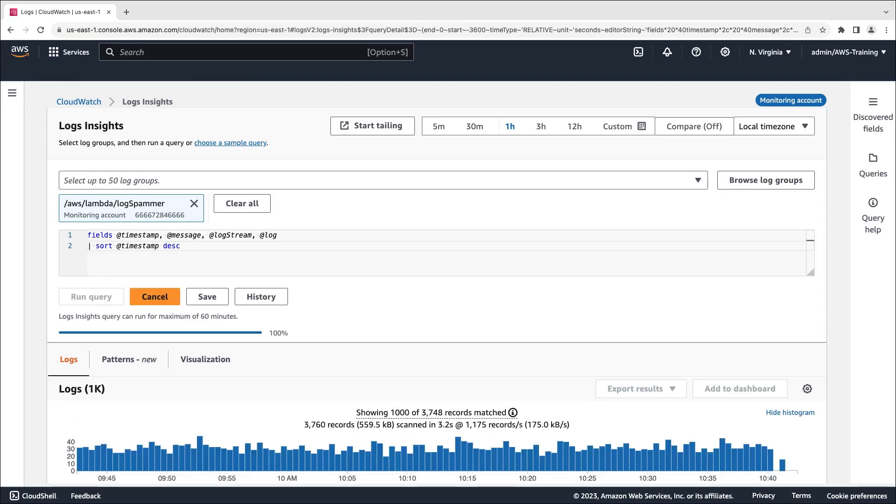
pyautogui.moveTo(634, 164)
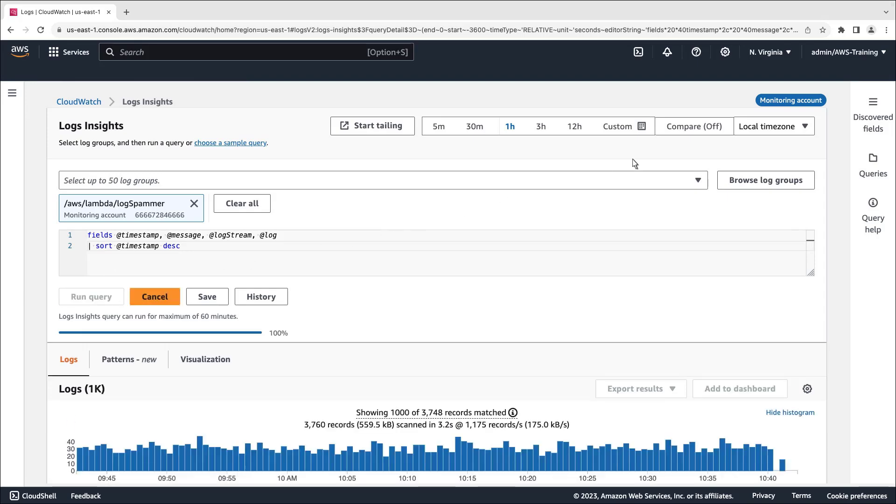
pyautogui.scroll(-3)
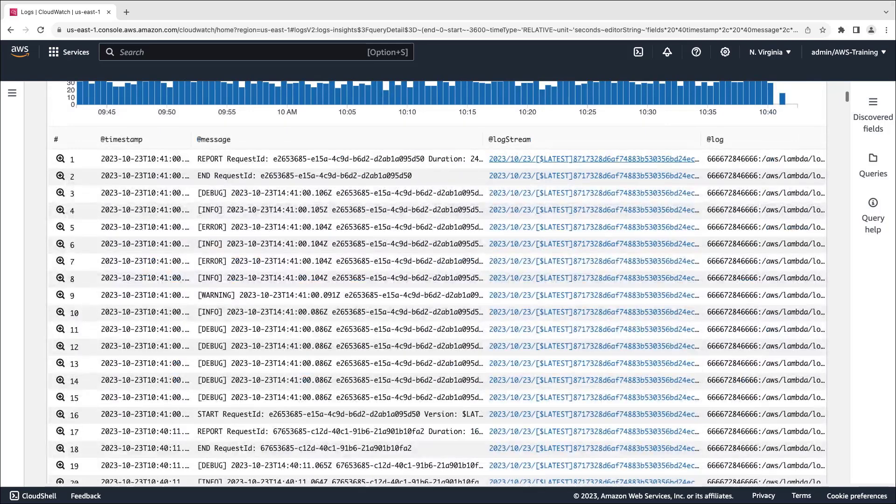
pyautogui.moveTo(662, 127)
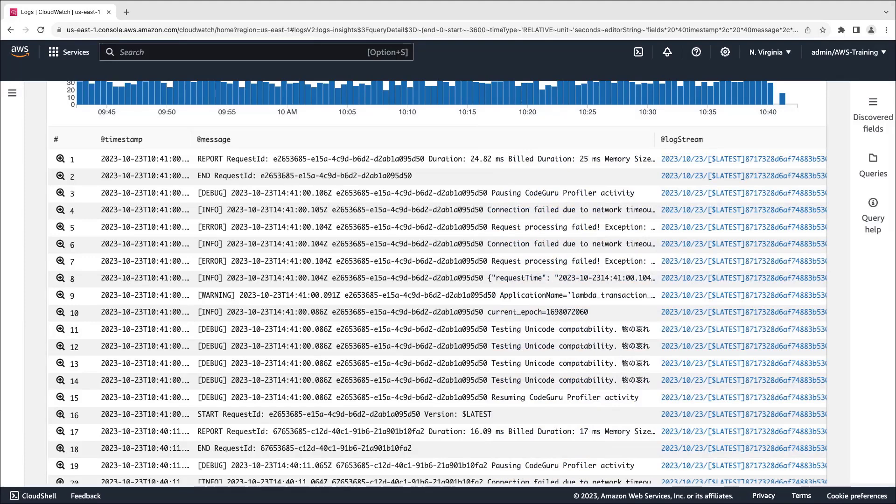
pyautogui.moveTo(544, 137)
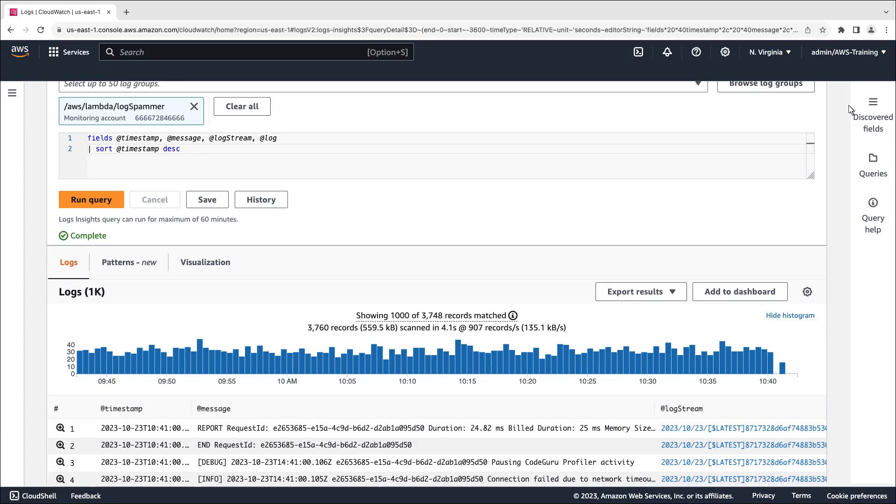
pyautogui.scroll(-3)
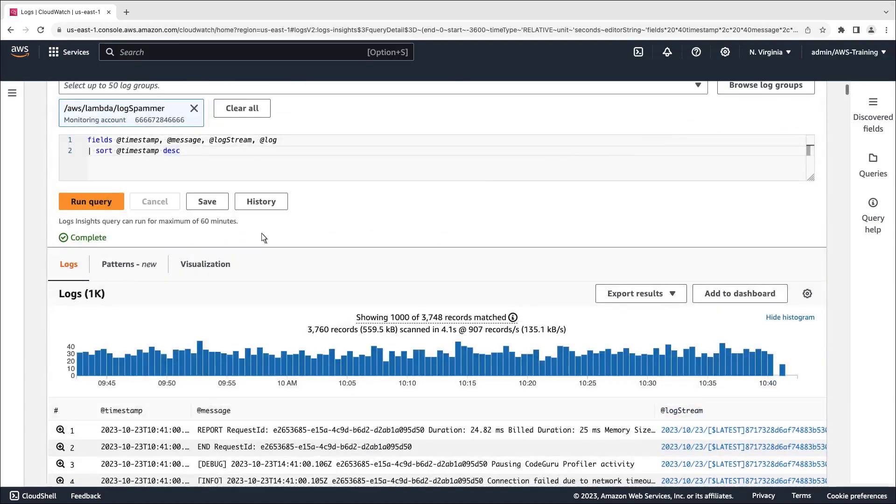
# Step: Show the Patterns tab of the logSpammer results and scroll through its 26 patterns
pyautogui.click(128, 264)
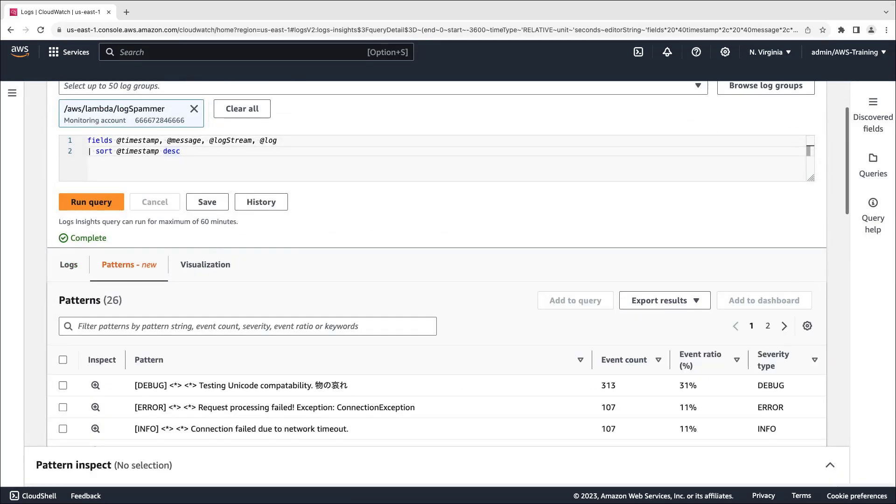
pyautogui.moveTo(851, 253)
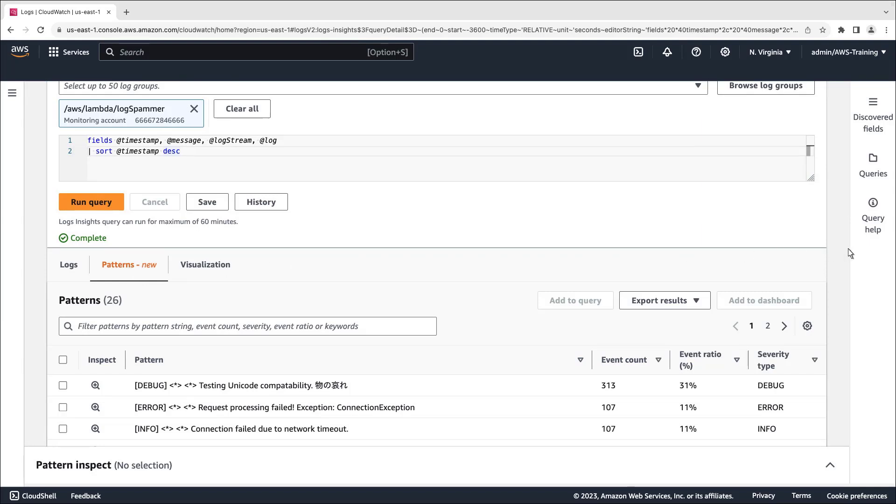
pyautogui.scroll(-3)
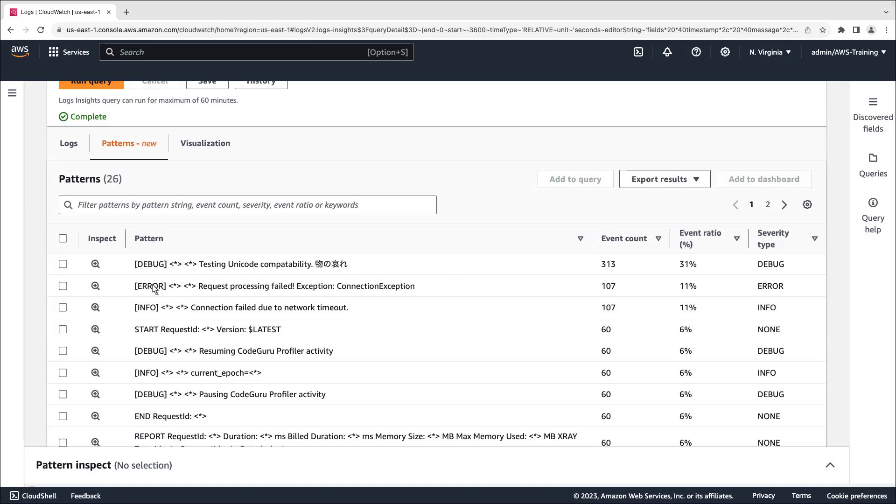
# Step: Inspect the [ERROR] Request processing failed pattern's event chart and its token values
pyautogui.click(96, 286)
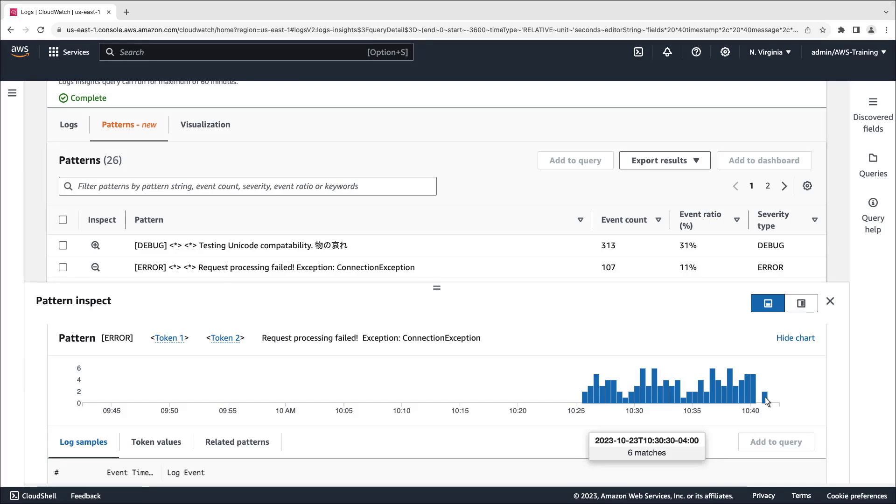
pyautogui.moveTo(766, 395)
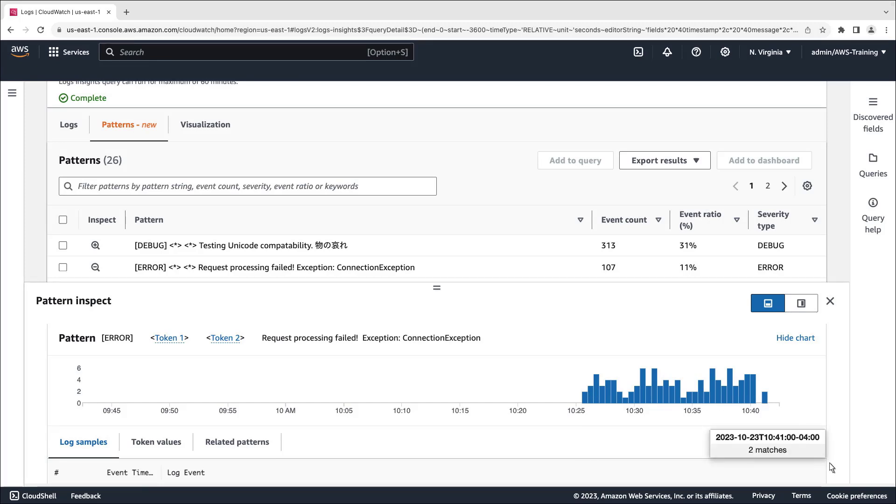
pyautogui.scroll(-3)
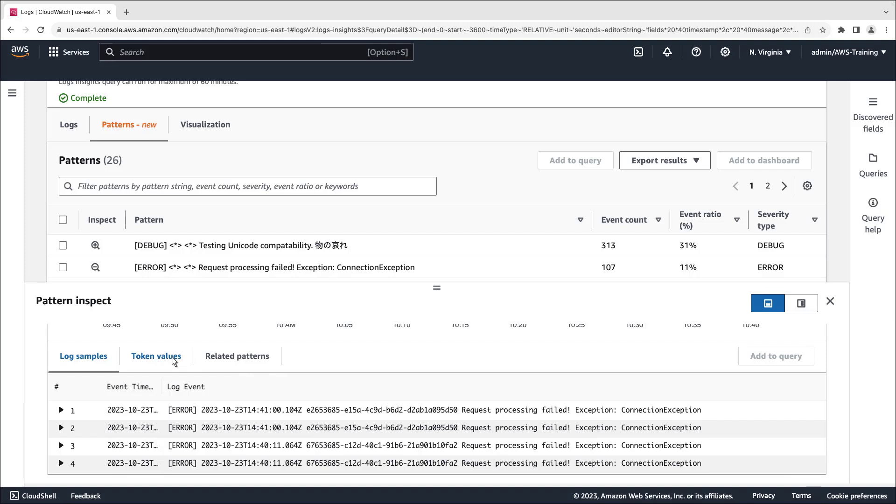
pyautogui.click(156, 356)
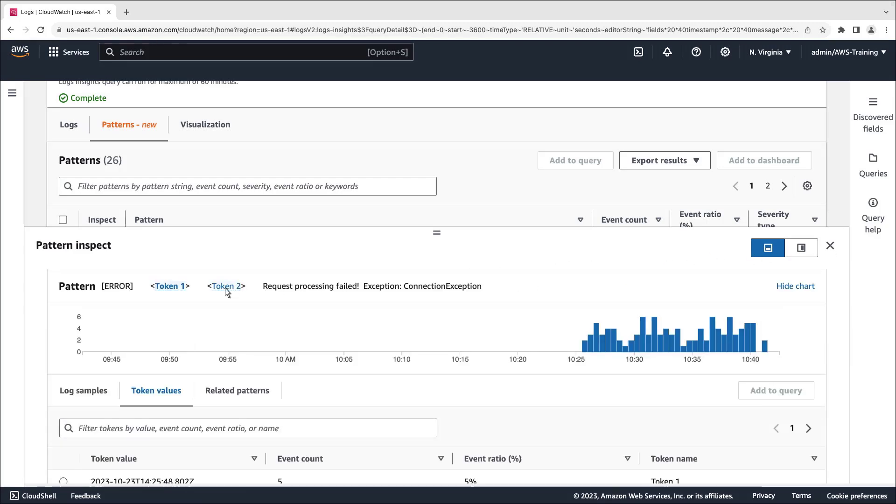
# Step: Follow the token link and list related patterns, led by INFO network-timeout at 11%
pyautogui.click(226, 286)
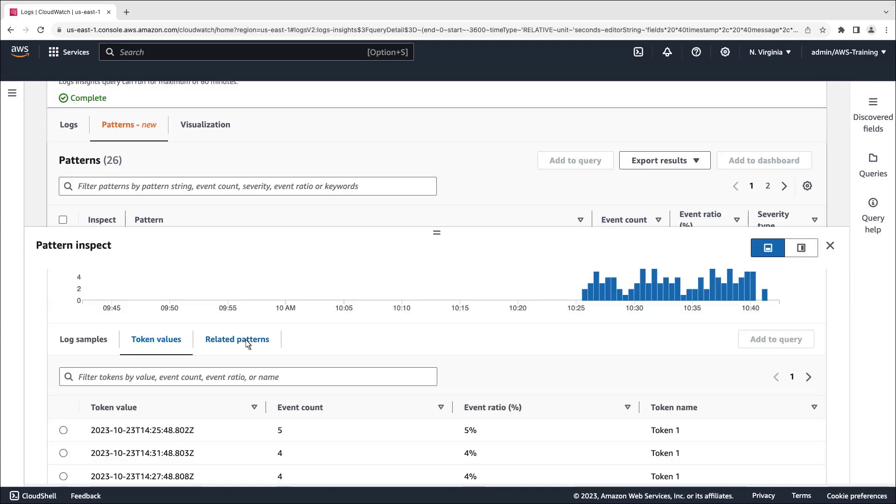
pyautogui.click(237, 339)
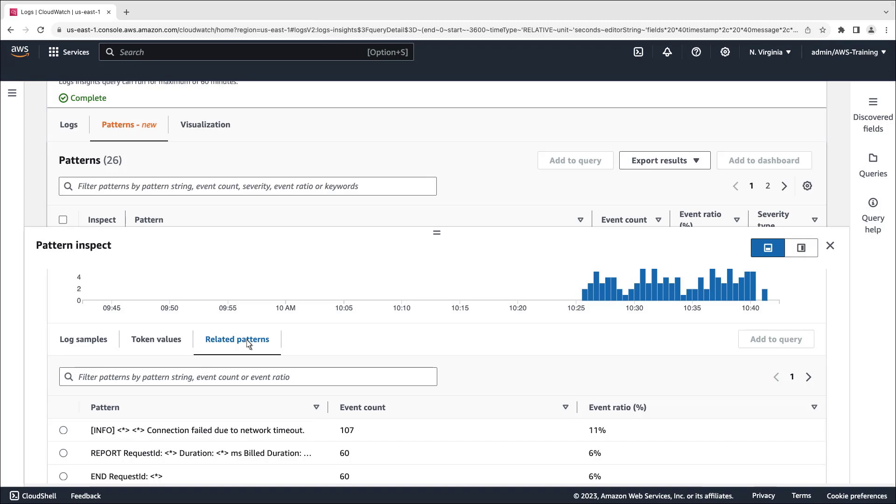
# Step: Add the [ERROR] ConnectionException pattern as a query filter and rerun, matching 361 records
pyautogui.click(830, 246)
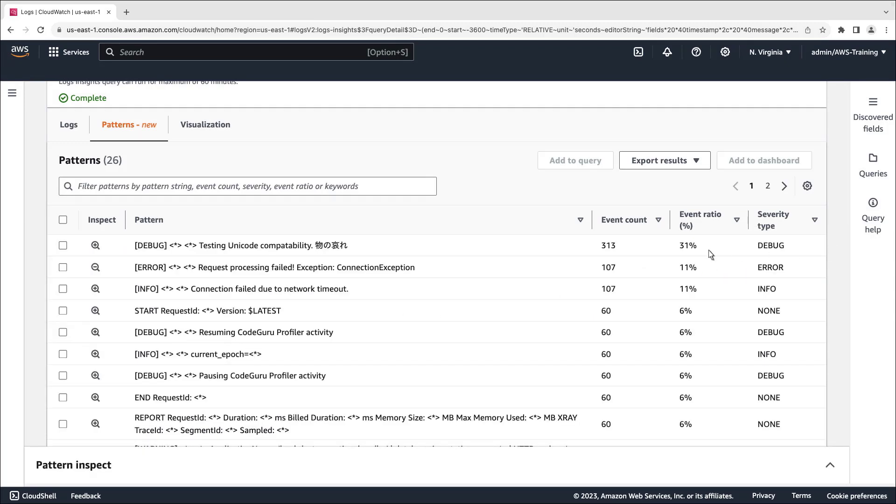
pyautogui.click(63, 267)
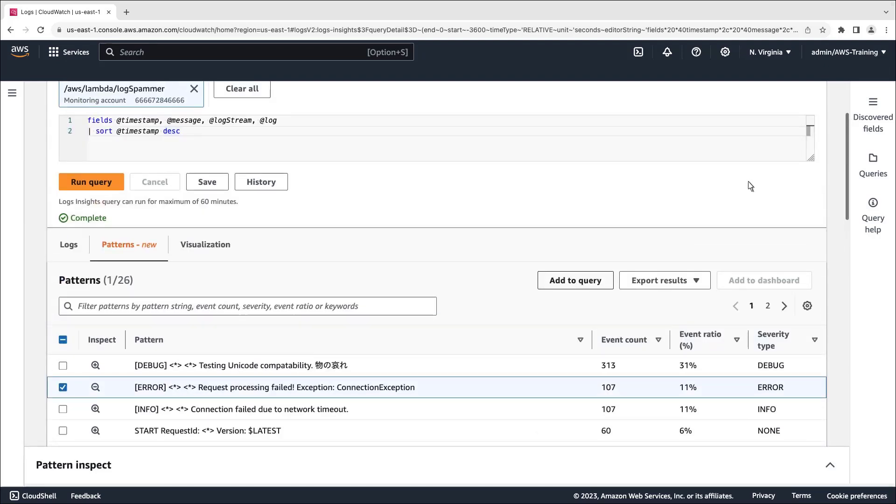
pyautogui.click(576, 280)
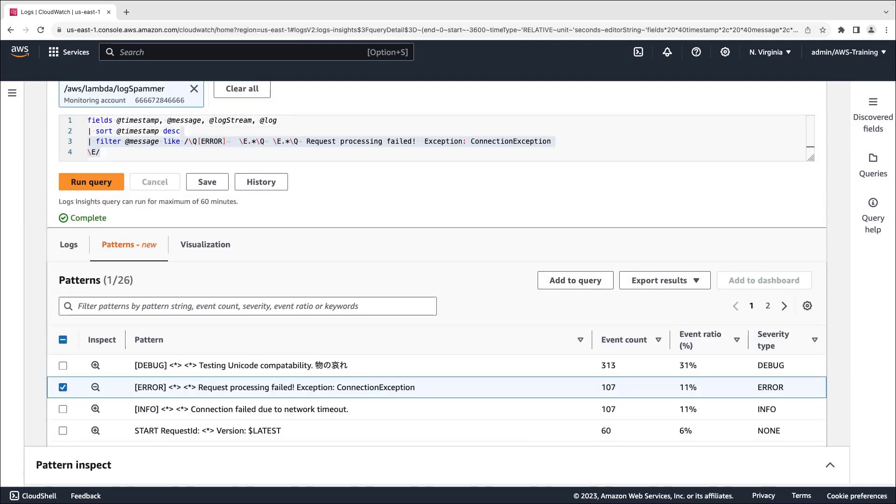
pyautogui.moveTo(216, 213)
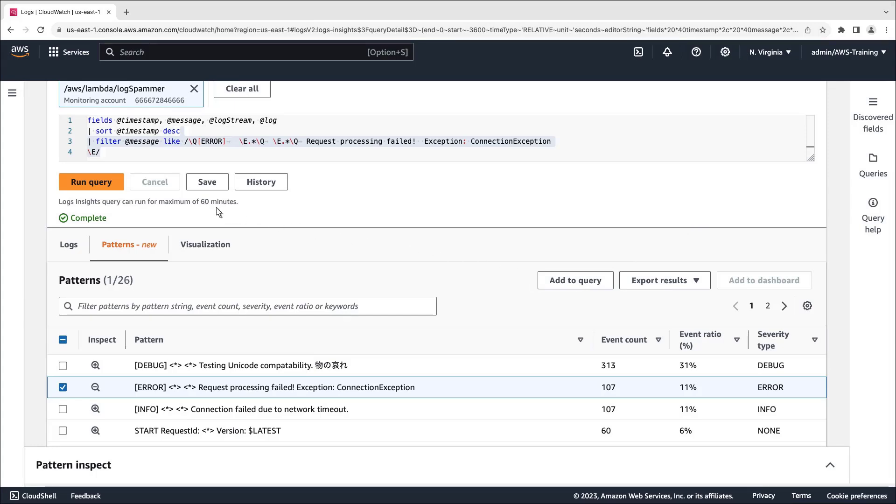
pyautogui.click(68, 245)
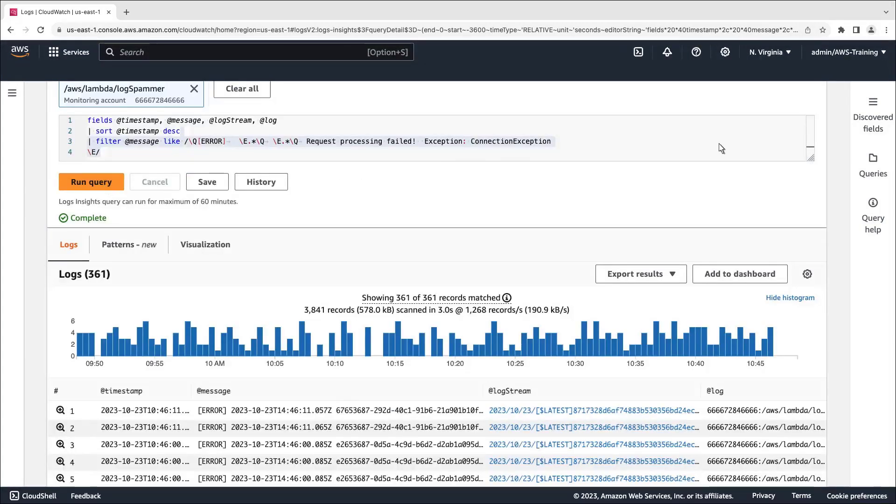
pyautogui.scroll(-3)
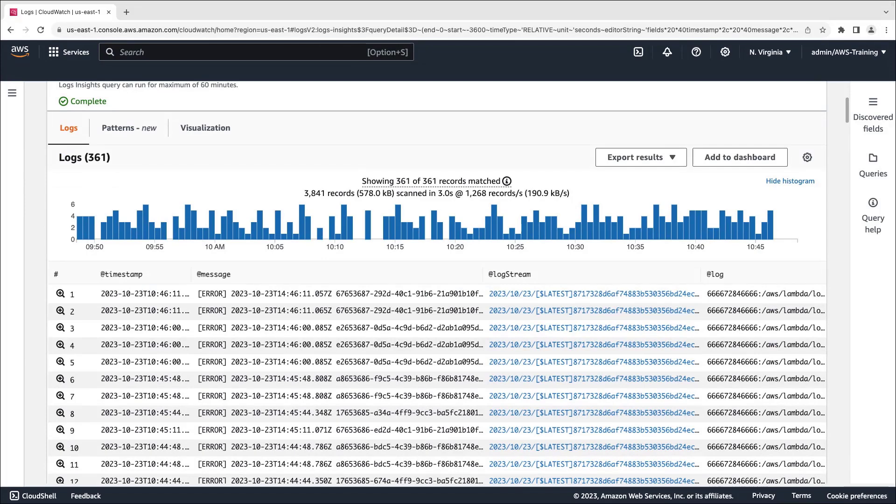
pyautogui.moveTo(484, 281)
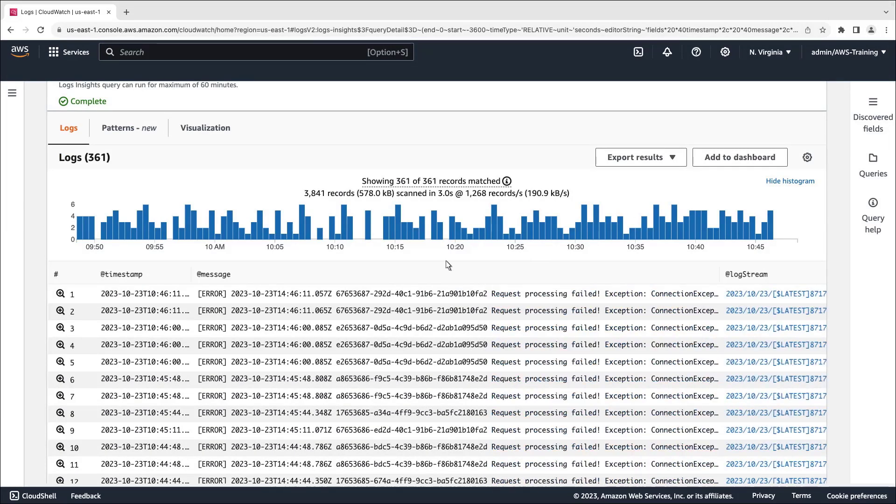
# Step: Add a 'not like /DEBUG/' filter to the query and compare against the previous day
pyautogui.click(129, 127)
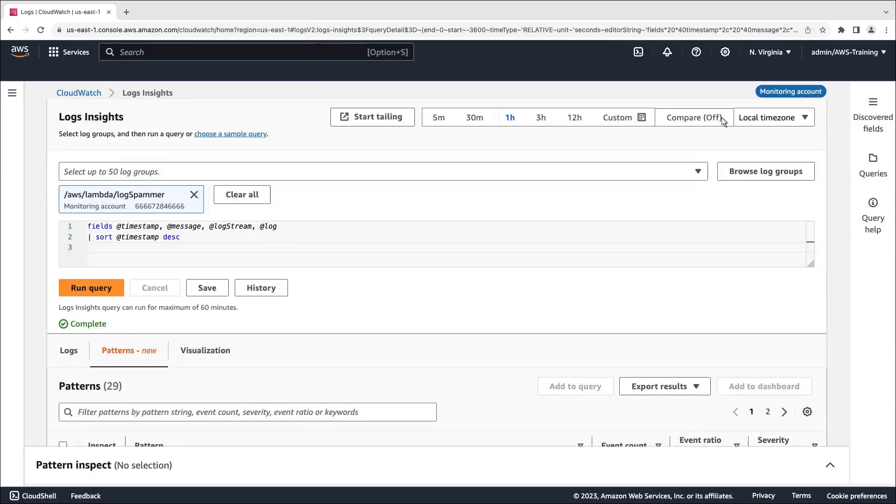
pyautogui.click(694, 118)
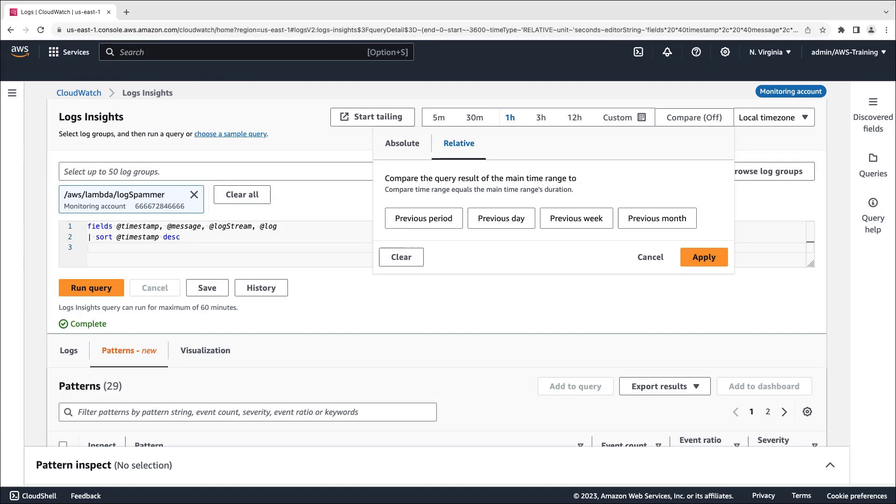
pyautogui.moveTo(654, 157)
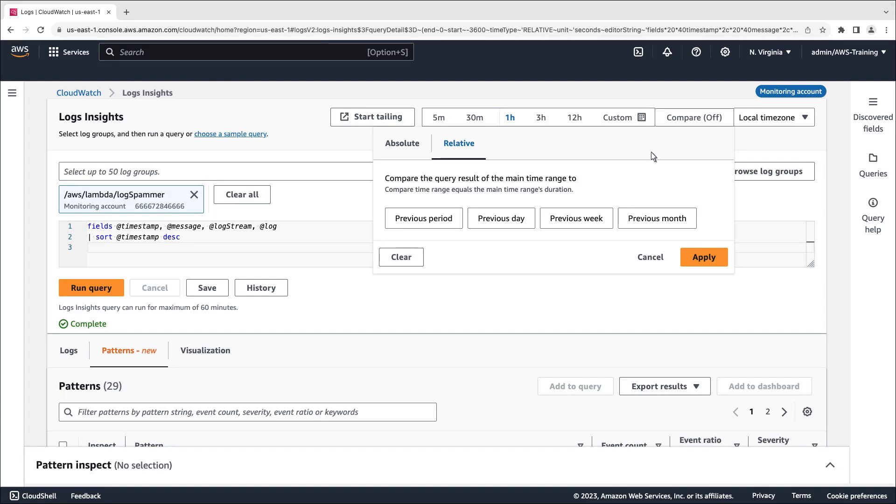
pyautogui.click(501, 218)
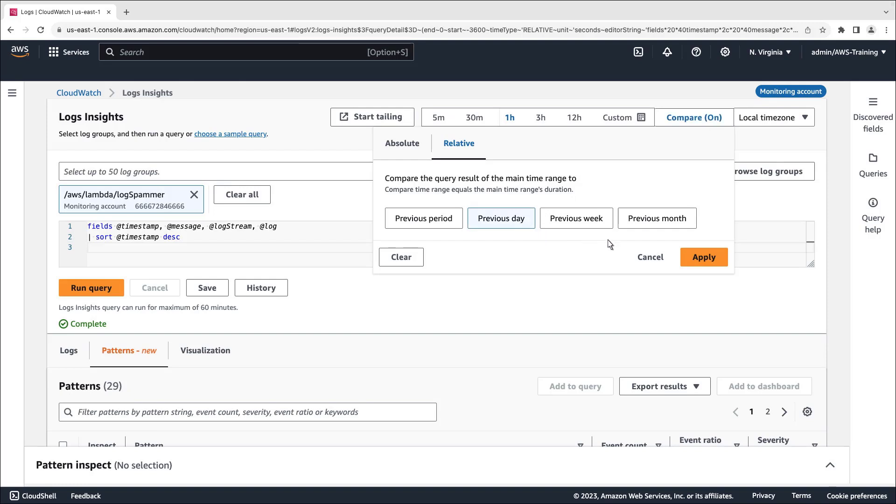
pyautogui.click(704, 257)
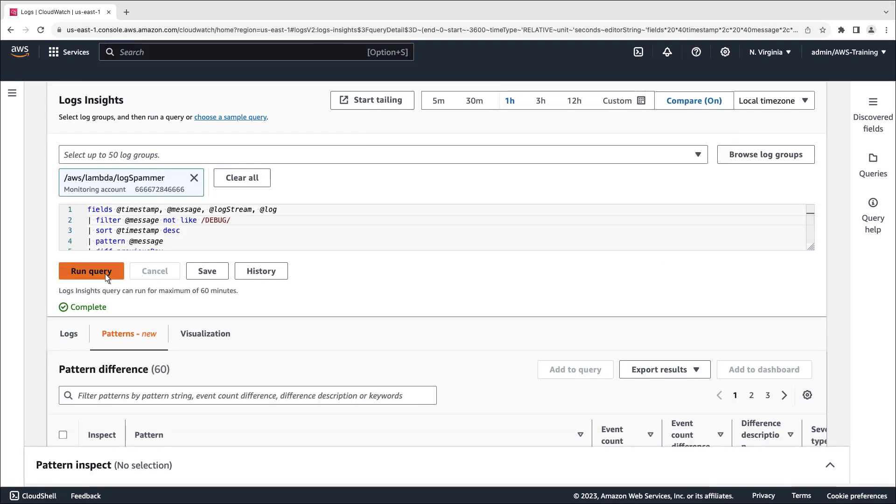
# Step: Run the comparison query, showing 25 patterns topped by INFO network-timeout at +365 events
pyautogui.click(91, 270)
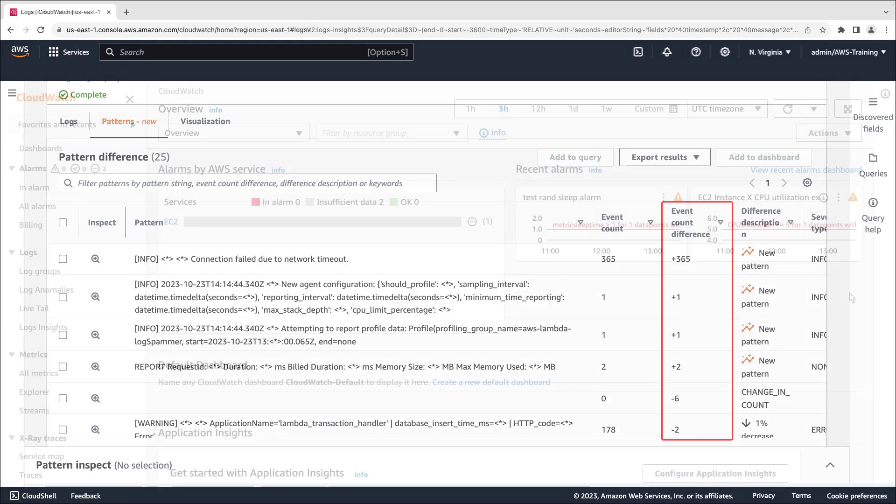
# Step: From Log groups, open the mt-test-centralize-logging HelperLambda log group and its two log streams
pyautogui.click(130, 99)
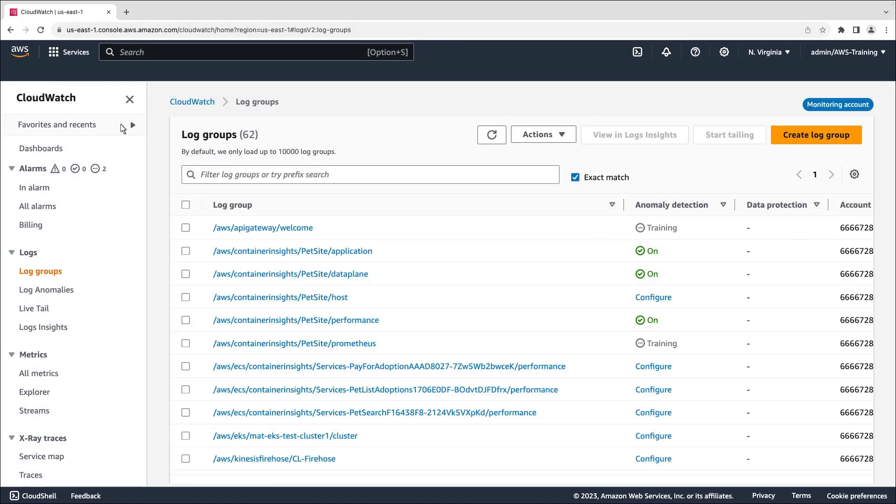
pyautogui.click(130, 99)
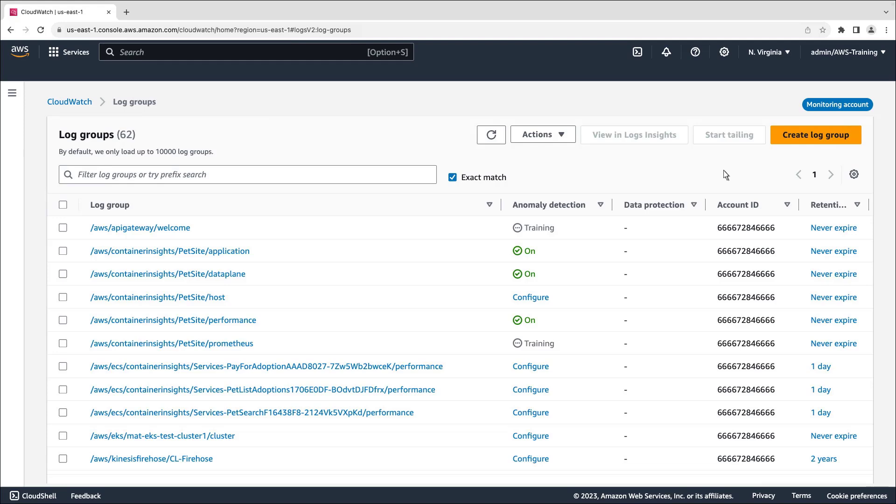
pyautogui.scroll(-3)
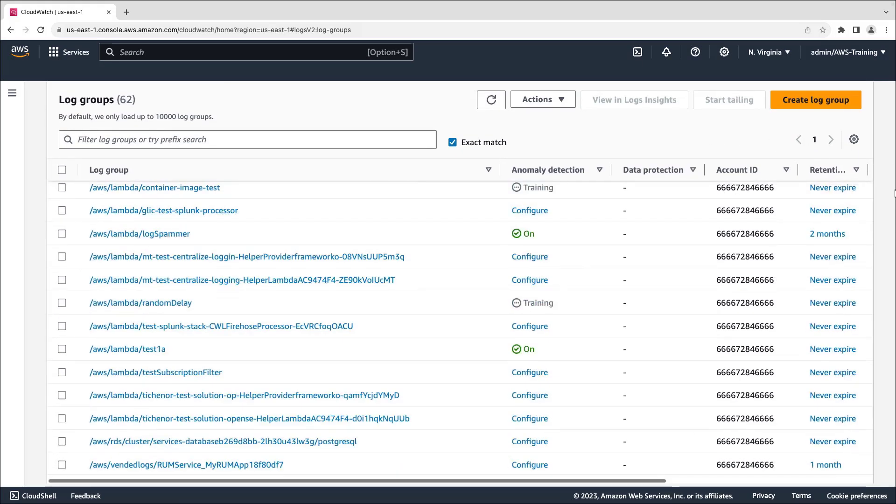
pyautogui.click(242, 280)
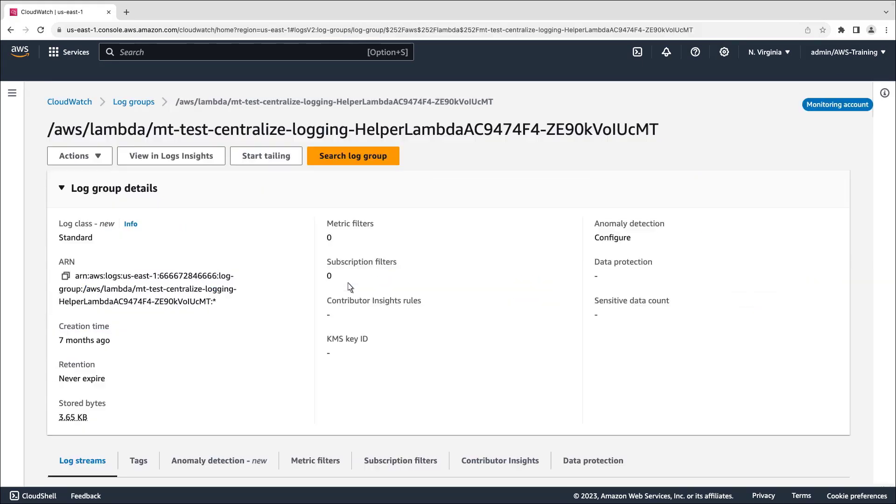
pyautogui.scroll(-3)
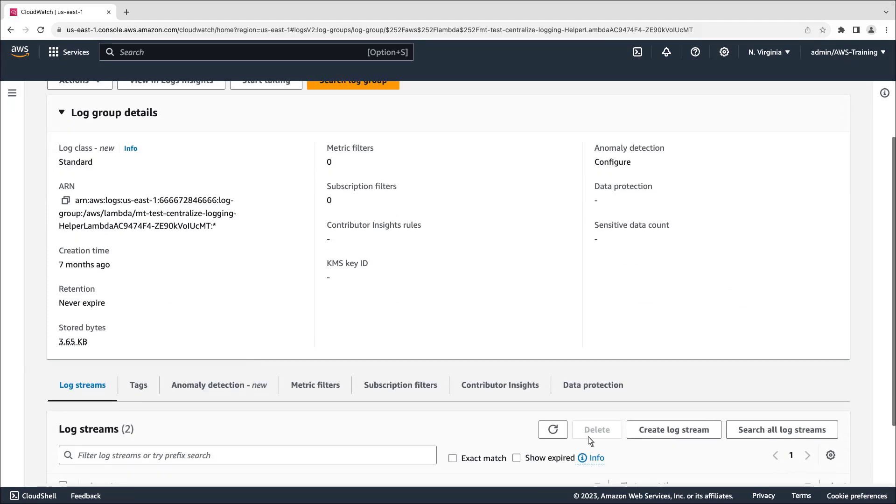
# Step: Start configuring anomaly detection from the log group's Anomaly detection tab, with 5-minute evaluation frequency
pyautogui.click(218, 384)
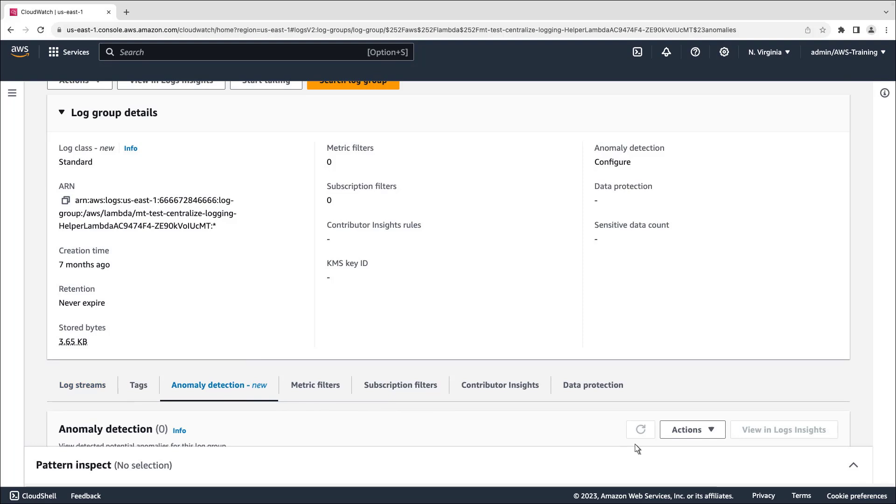
pyautogui.scroll(-3)
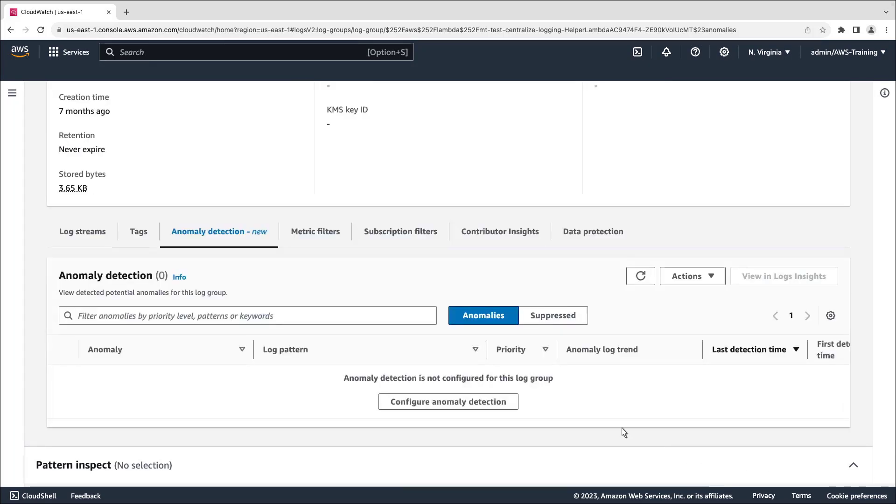
pyautogui.click(448, 401)
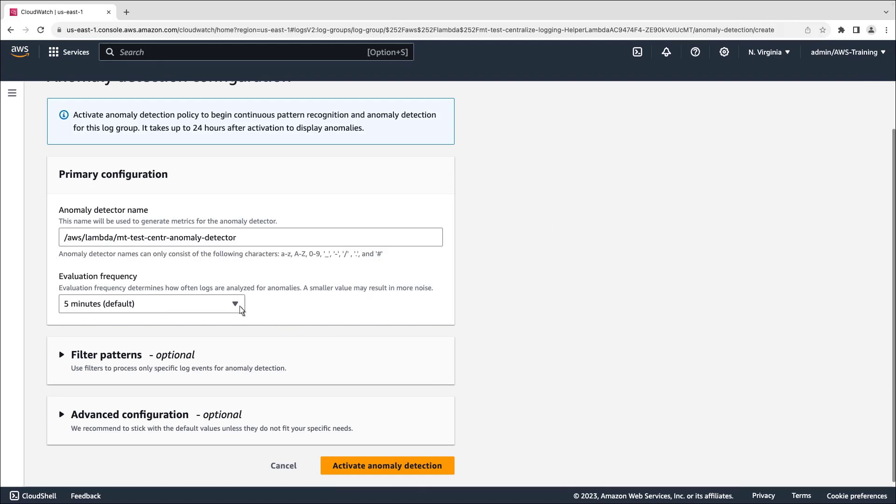
pyautogui.click(150, 304)
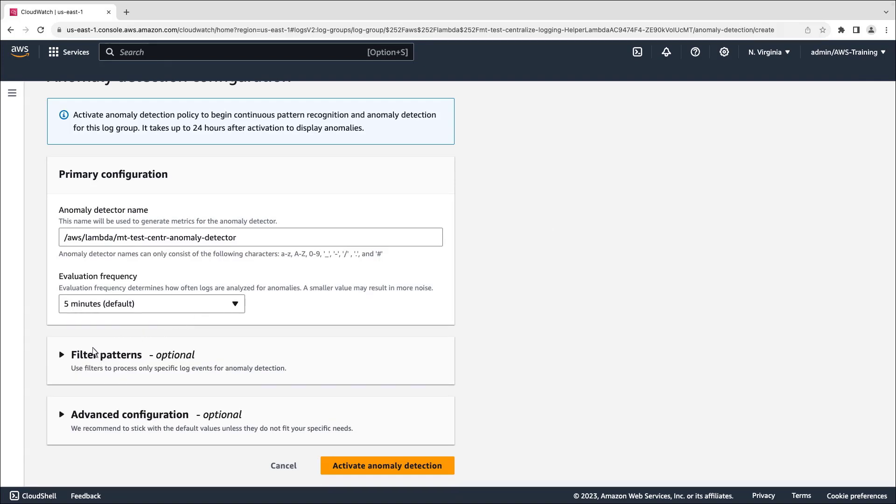
pyautogui.click(107, 354)
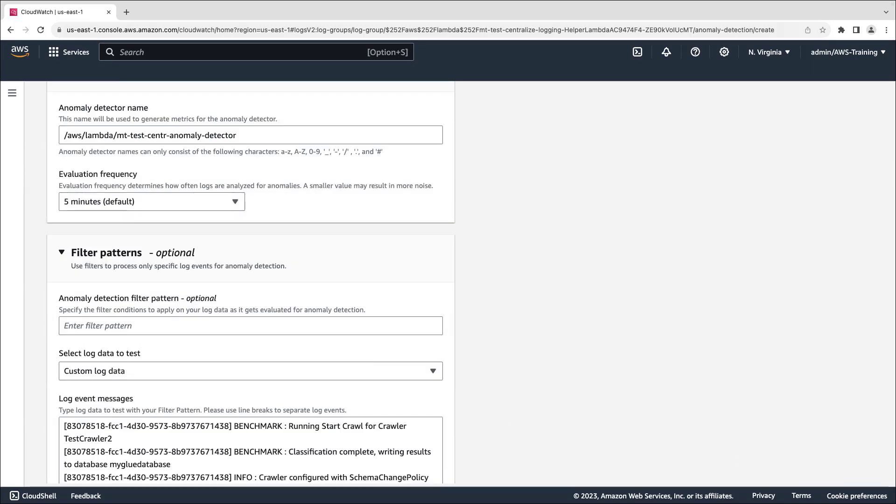
pyautogui.moveTo(468, 407)
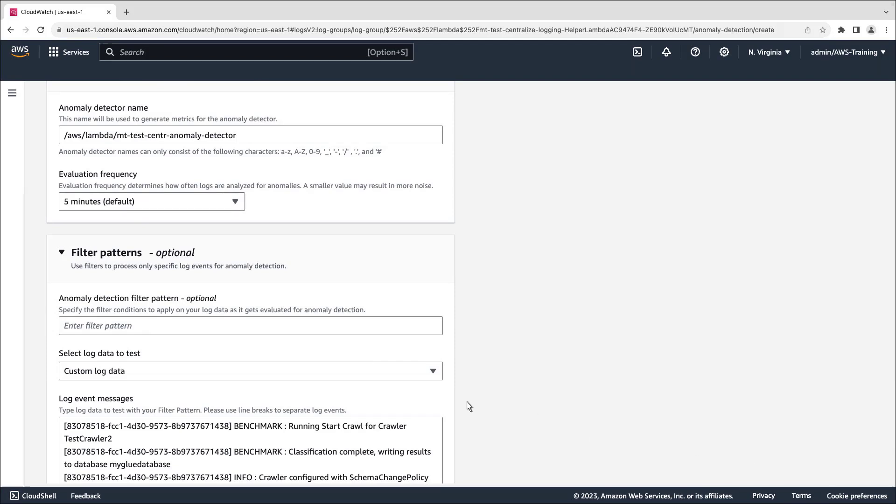
pyautogui.write('Error')
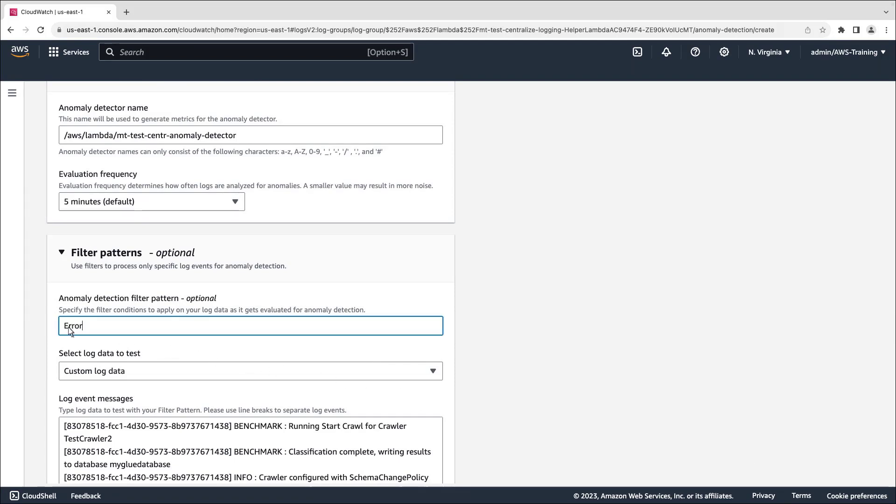
pyautogui.doubleClick(72, 326)
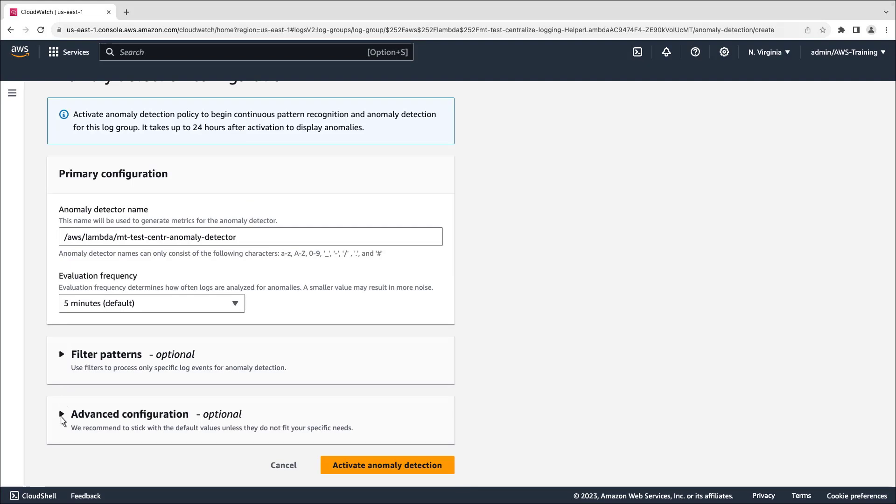
pyautogui.click(62, 414)
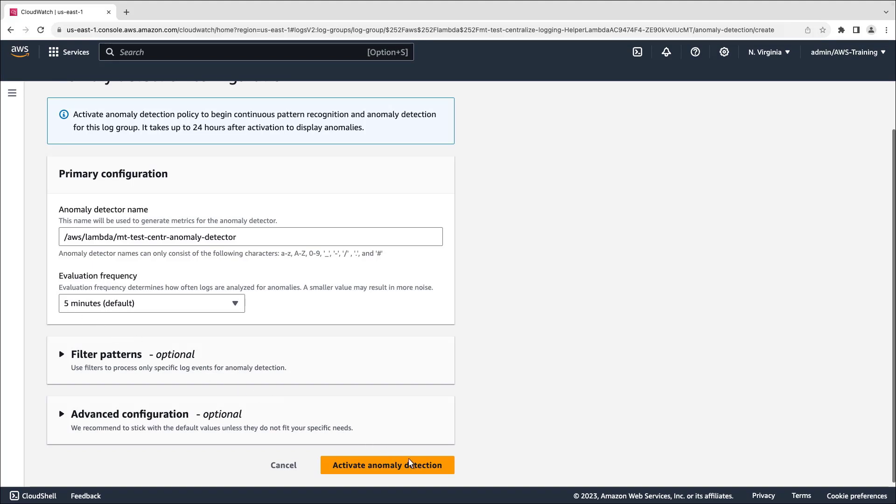
# Step: Activate anomaly detection on HelperLambda, then view the Log Anomalies page listing 9 anomalies
pyautogui.click(387, 465)
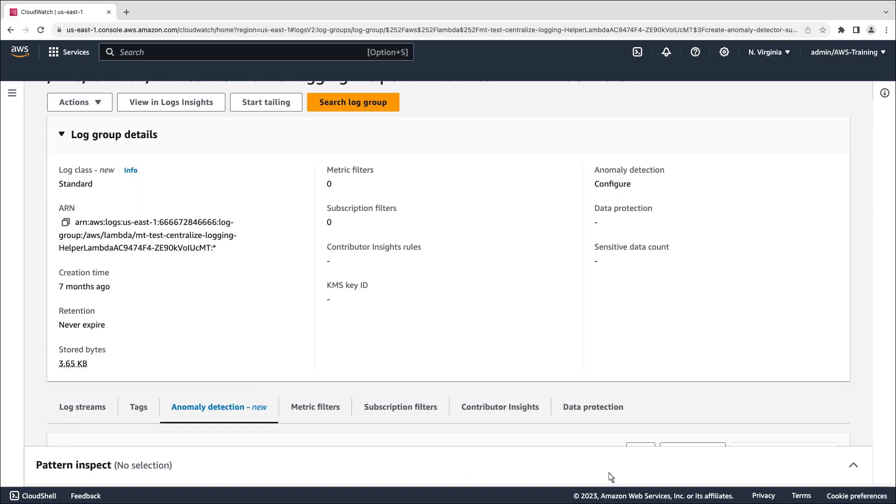
pyautogui.scroll(-3)
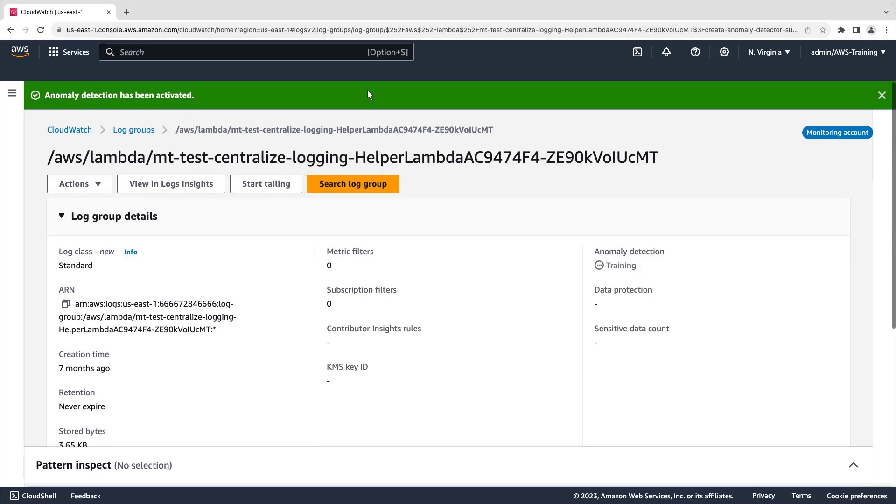
pyautogui.click(12, 94)
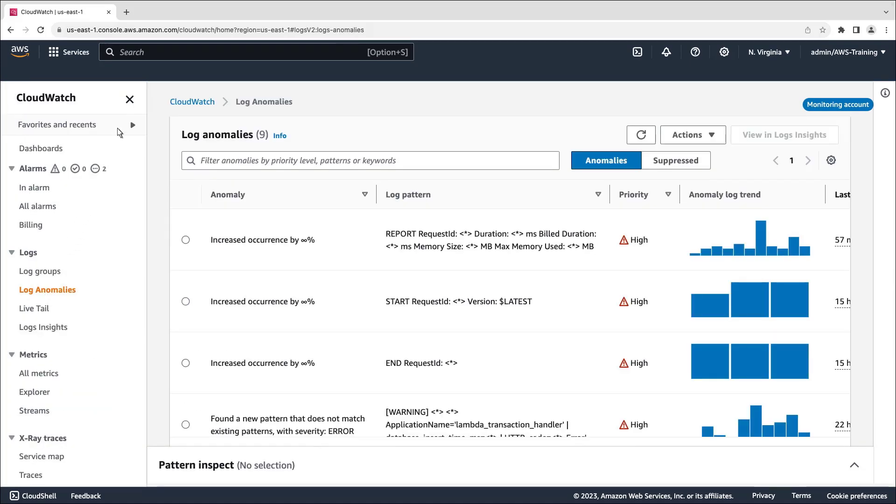
# Step: Hide the navigation pane and filter anomalies to Priority = HIGH, showing 9 matches
pyautogui.click(130, 99)
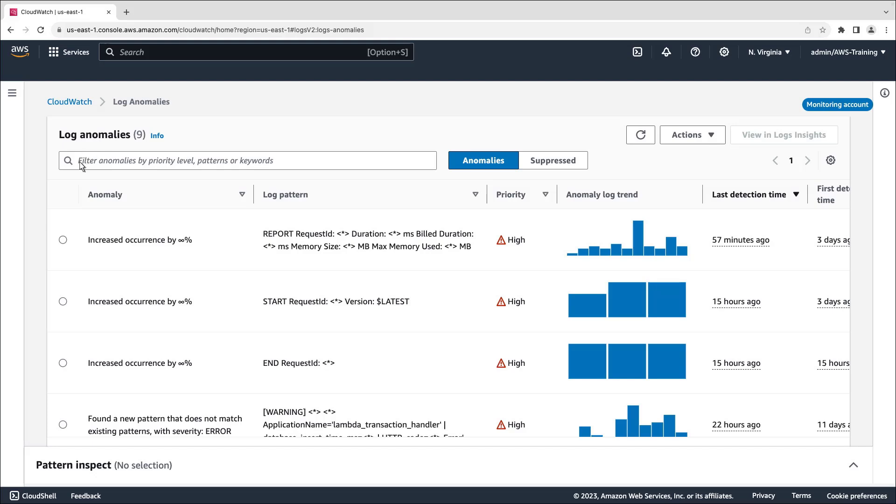
pyautogui.write('Priority =')
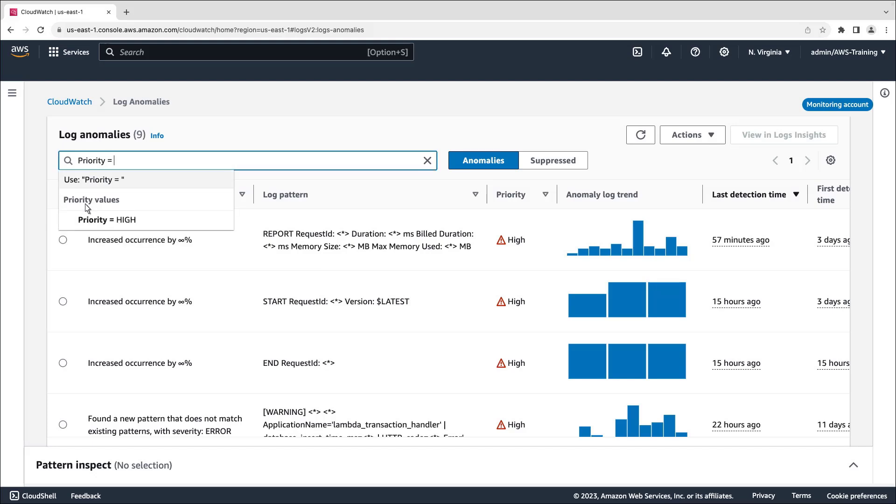
pyautogui.click(106, 220)
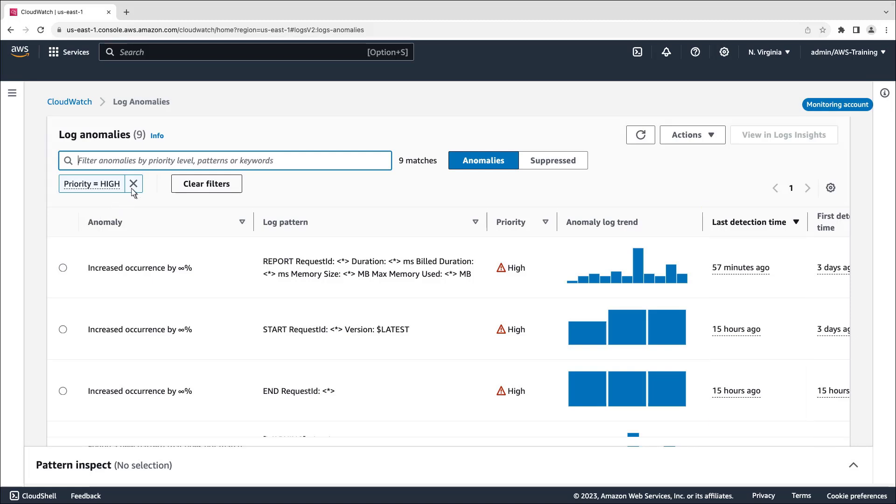
# Step: Remove the Priority = HIGH filter and select the REPORT RequestId increased-occurrence anomaly
pyautogui.click(134, 184)
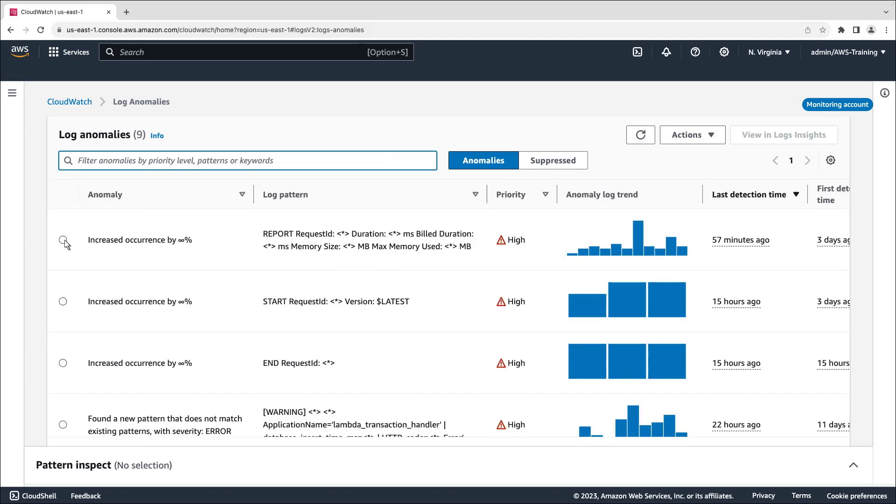
pyautogui.click(64, 240)
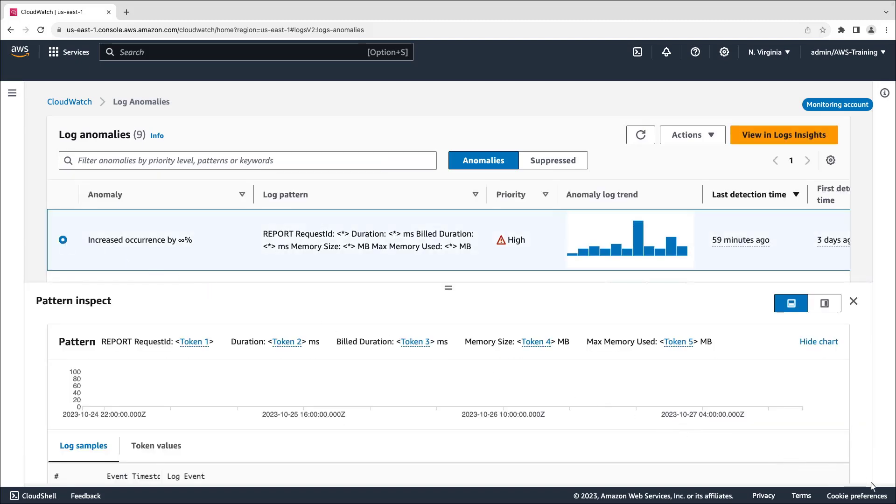
pyautogui.scroll(-3)
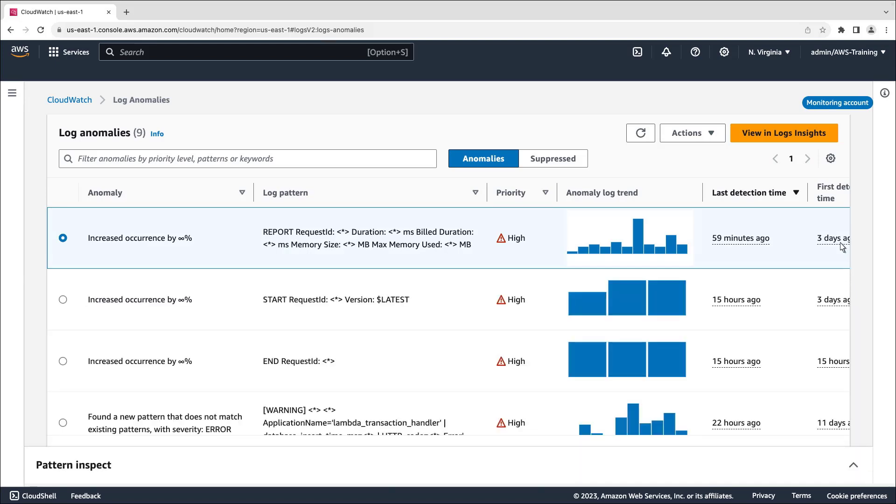
# Step: Open the REPORT RequestId anomaly in Logs Insights and run the query on /aws/lambda/test1a
pyautogui.click(784, 133)
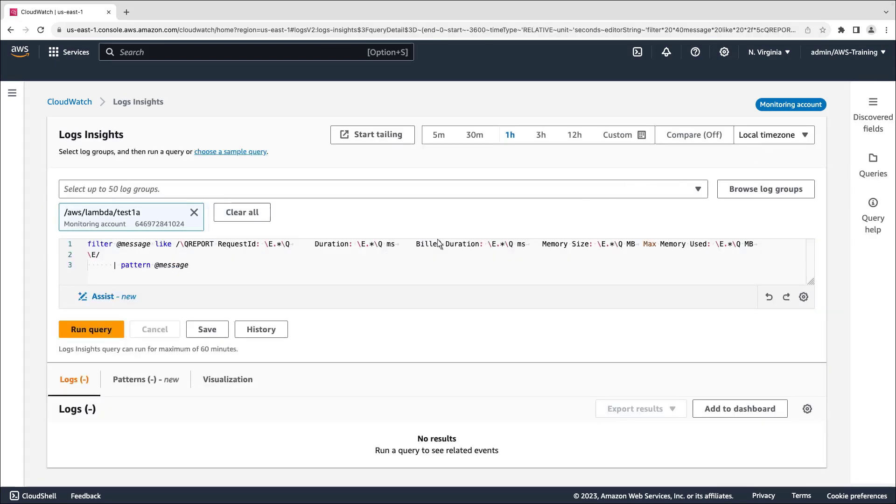
pyautogui.click(90, 329)
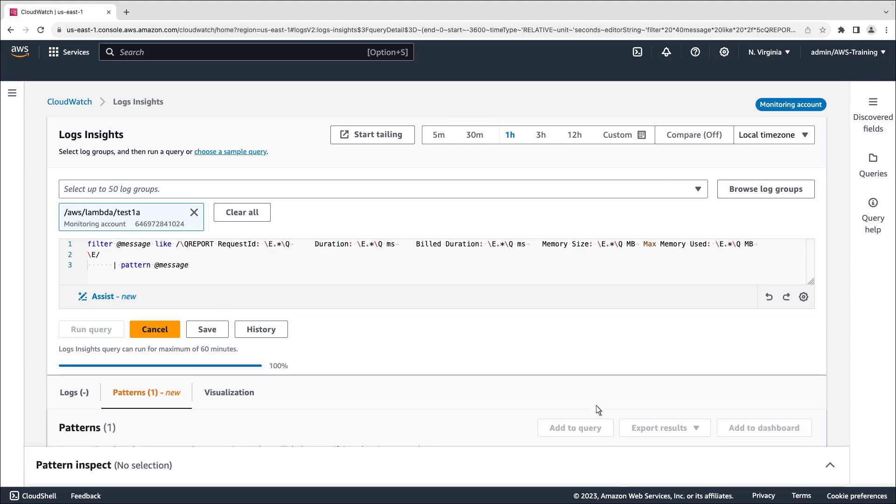